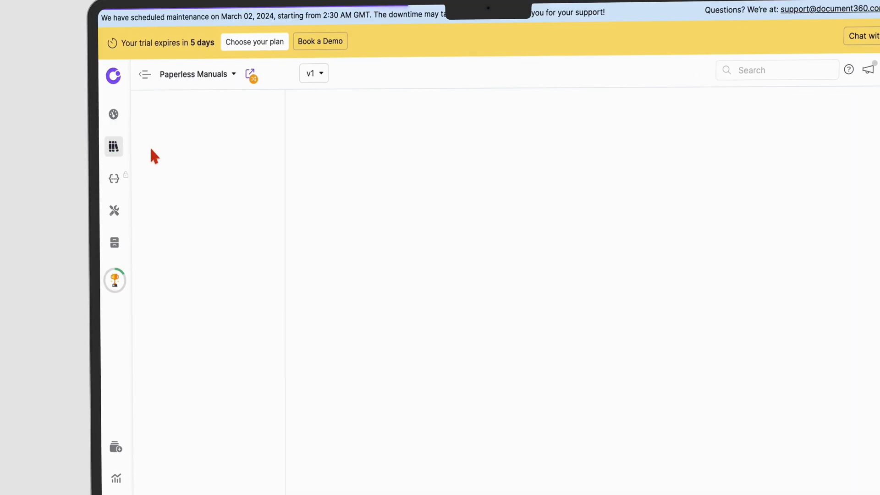
- Open the Apple Notes article under Noteful in the Documentation editor
left_click(113, 147)
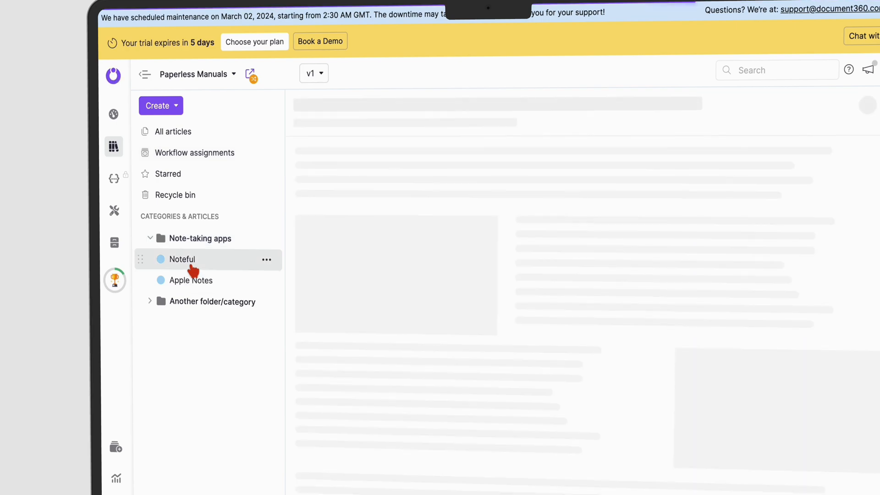
left_click(181, 258)
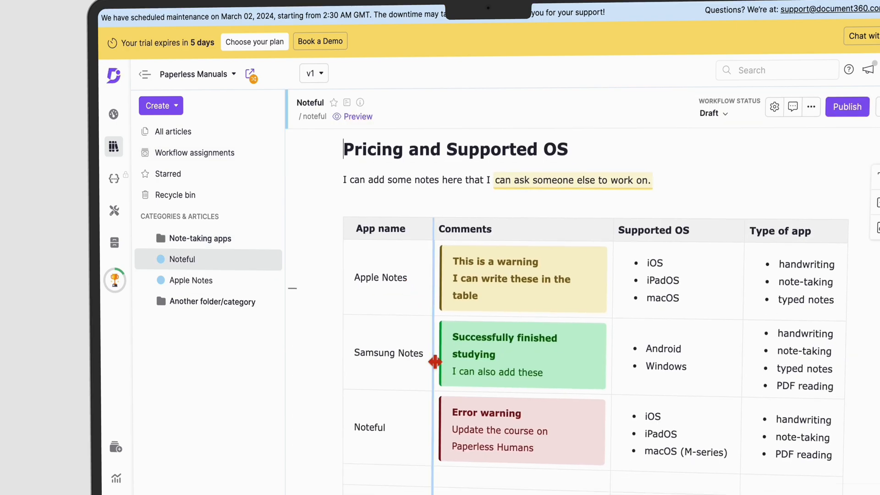
left_click(189, 280)
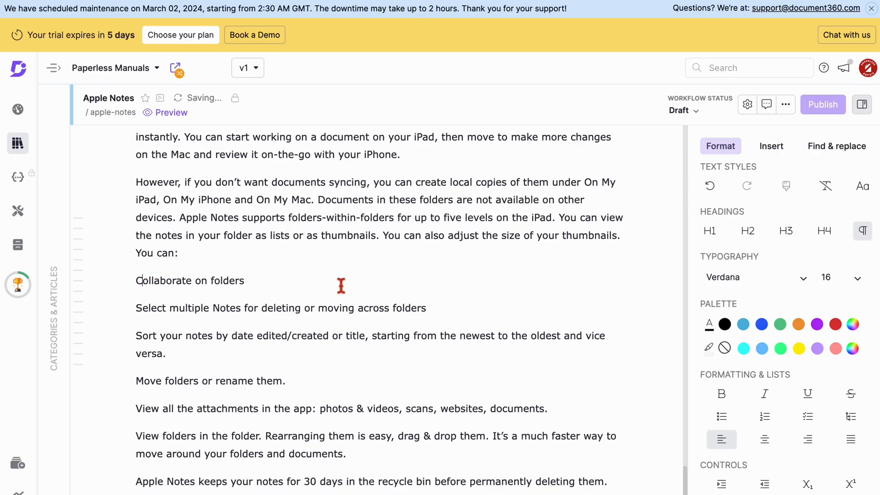
- Bullet the folder feature lines after 'You can:' and go to Roles & permissions
left_click(721, 416)
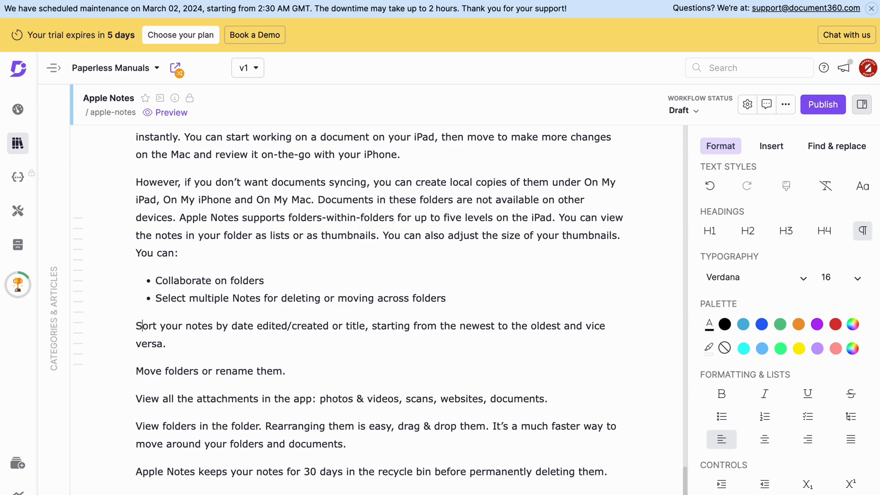
left_click(721, 417)
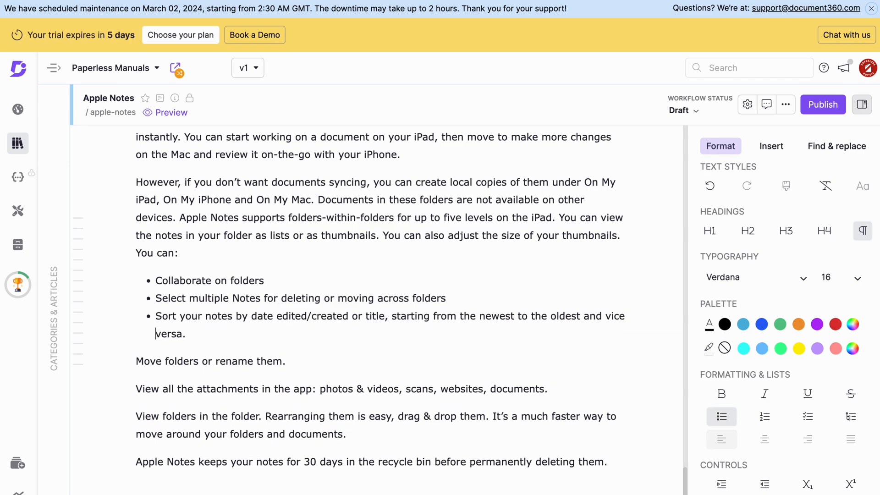
left_click(105, 342)
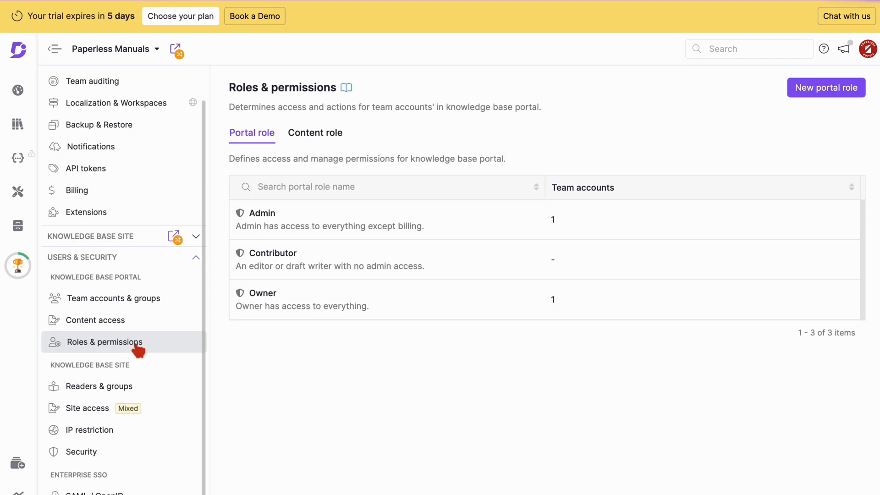
left_click(261, 220)
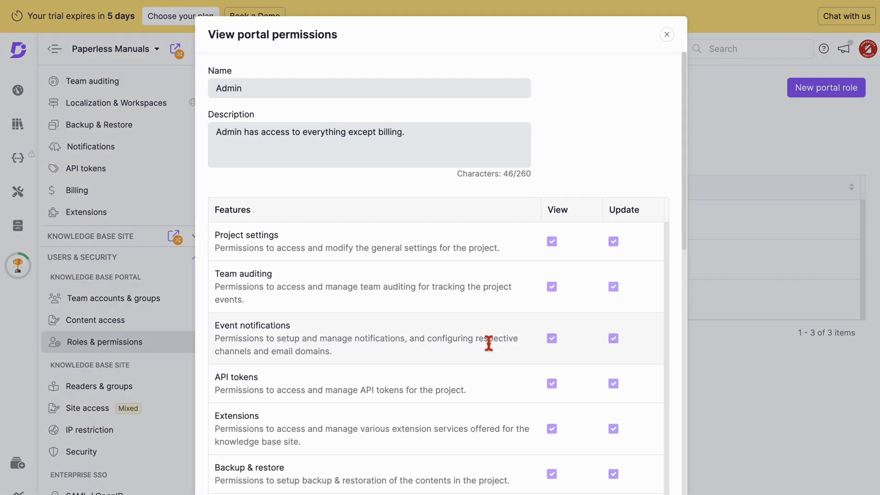
scroll("down", 3)
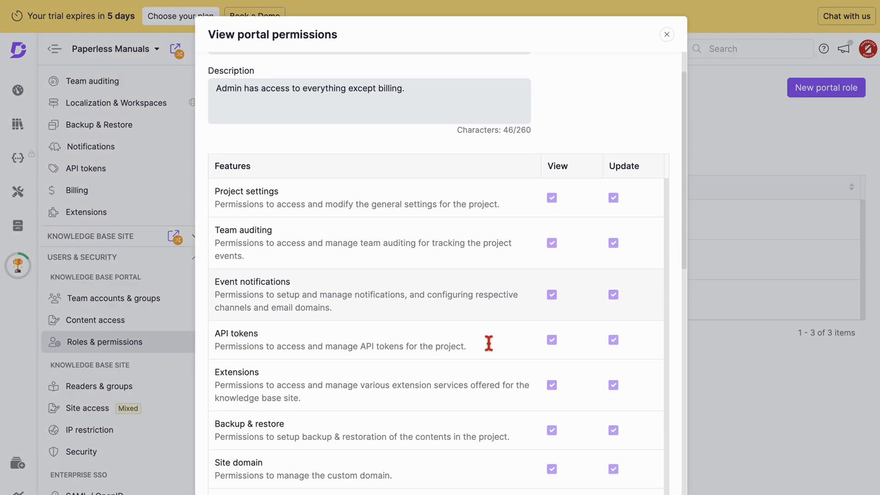
scroll("down", 3)
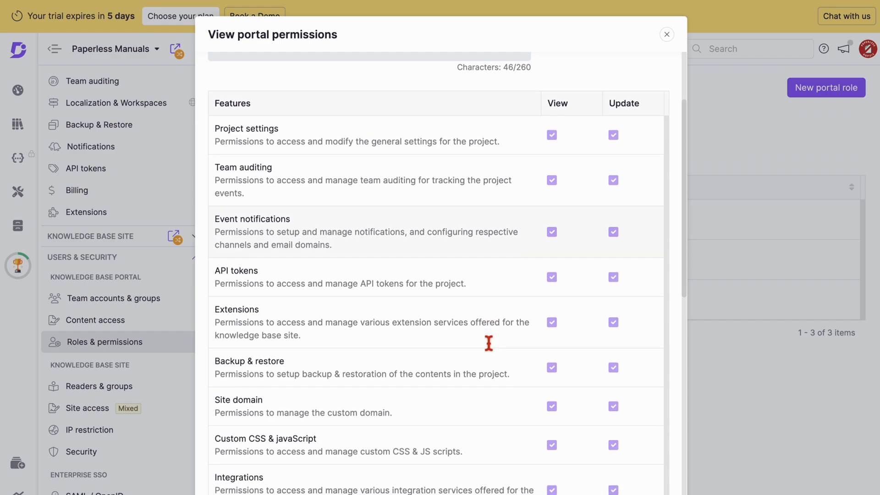
scroll("up", 3)
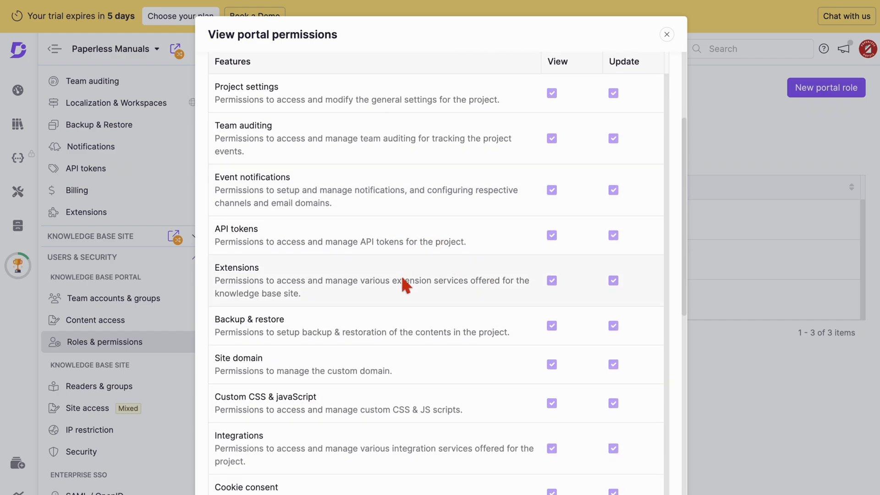
scroll("down", 3)
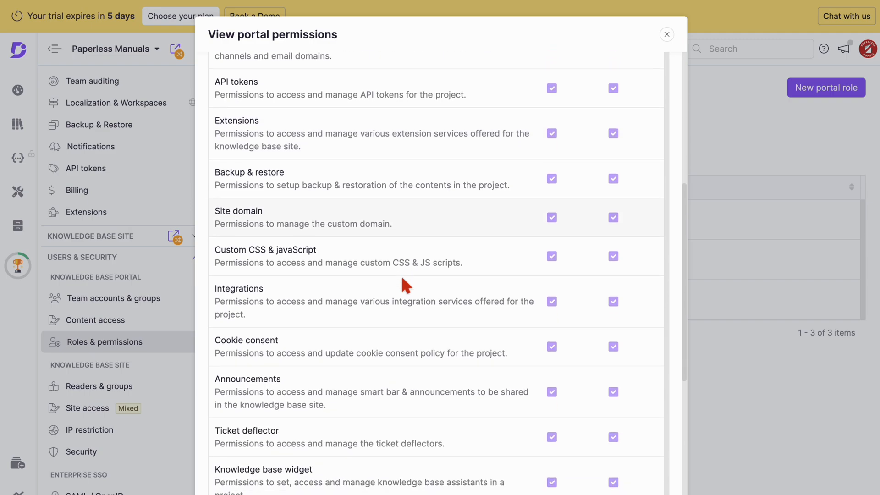
scroll("down", 3)
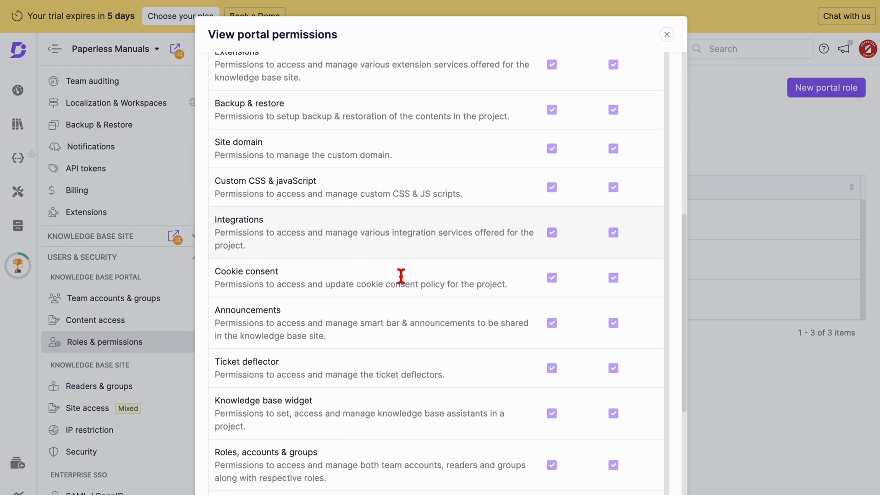
scroll("down", 3)
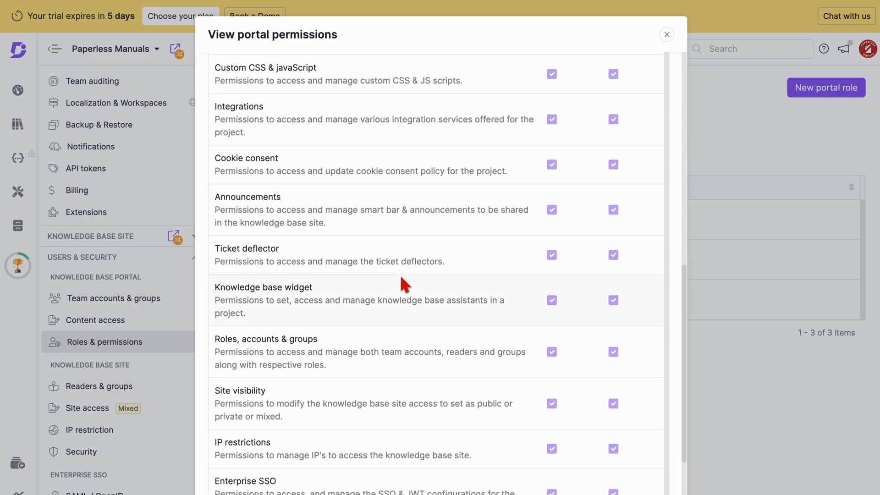
left_click(667, 34)
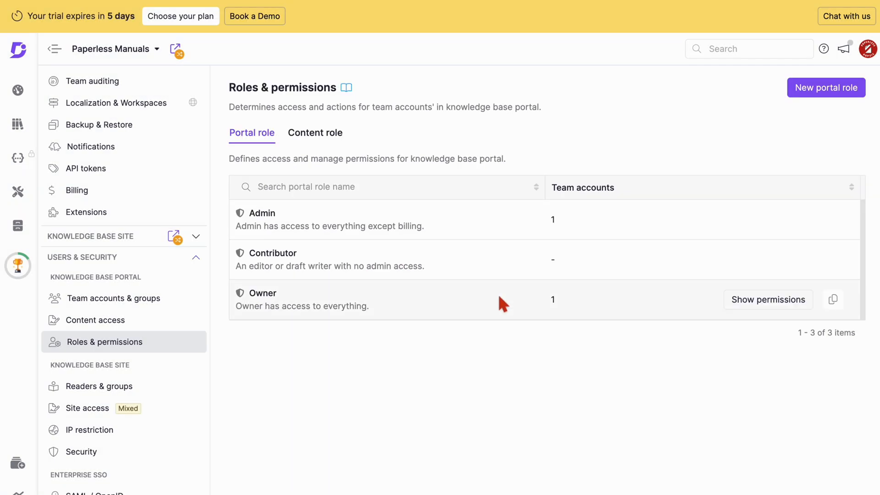
mouse_move(767, 260)
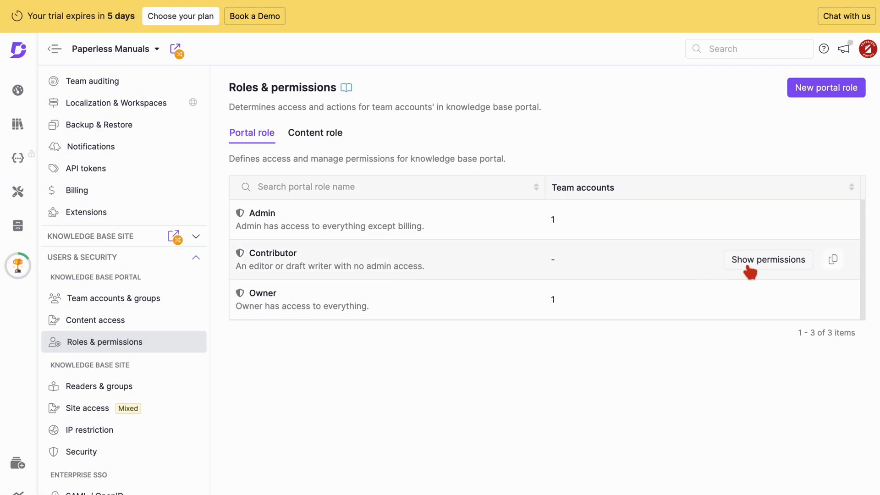
- Review the Contributor role's permissions, then close them to show the content roles
left_click(768, 259)
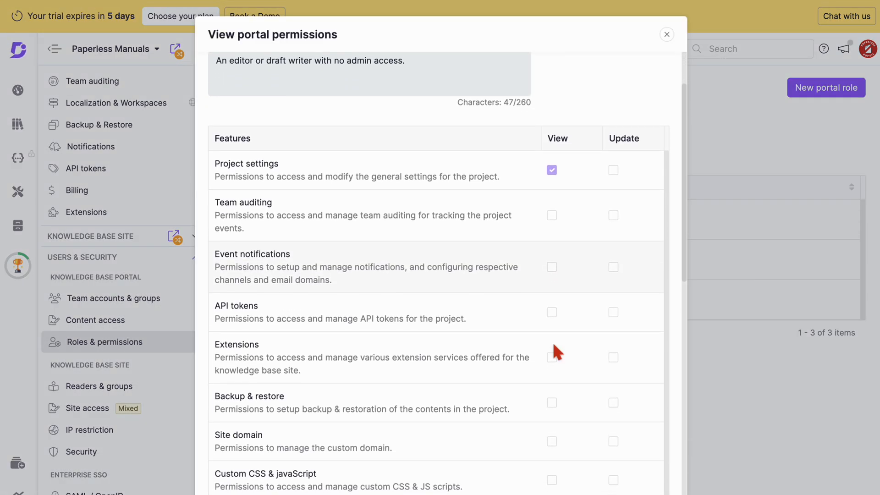
scroll("down", 3)
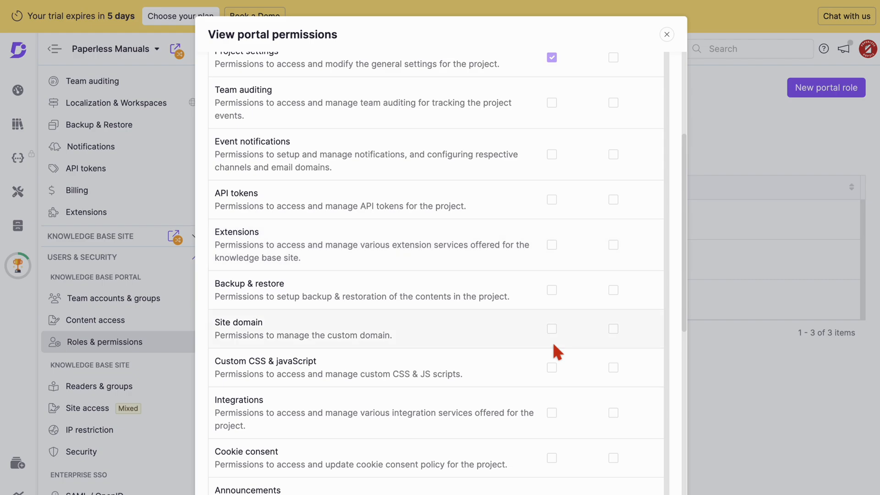
scroll("down", 3)
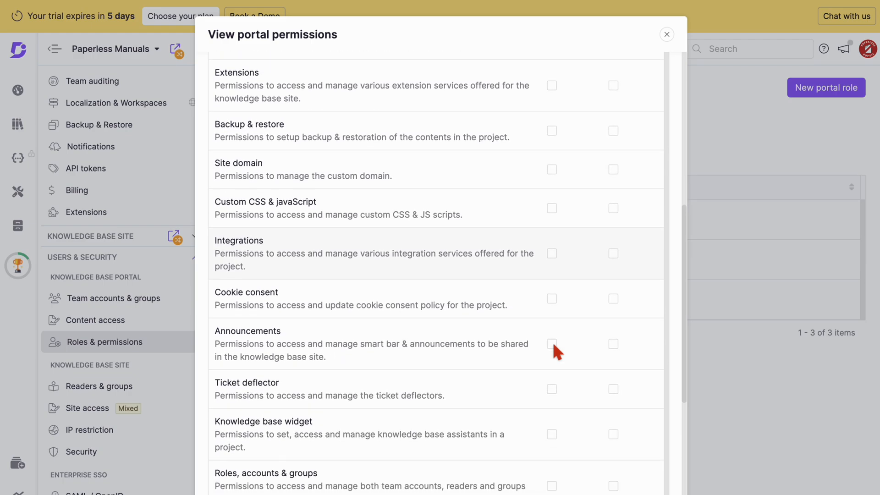
scroll("down", 3)
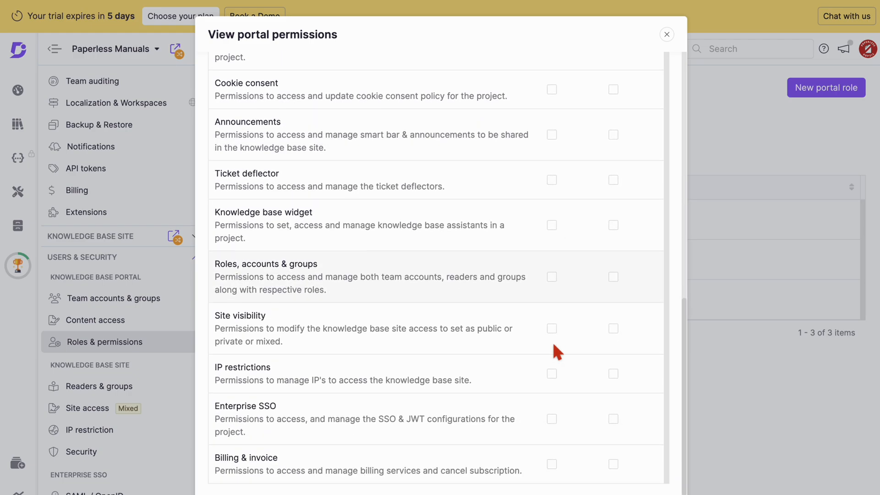
left_click(667, 34)
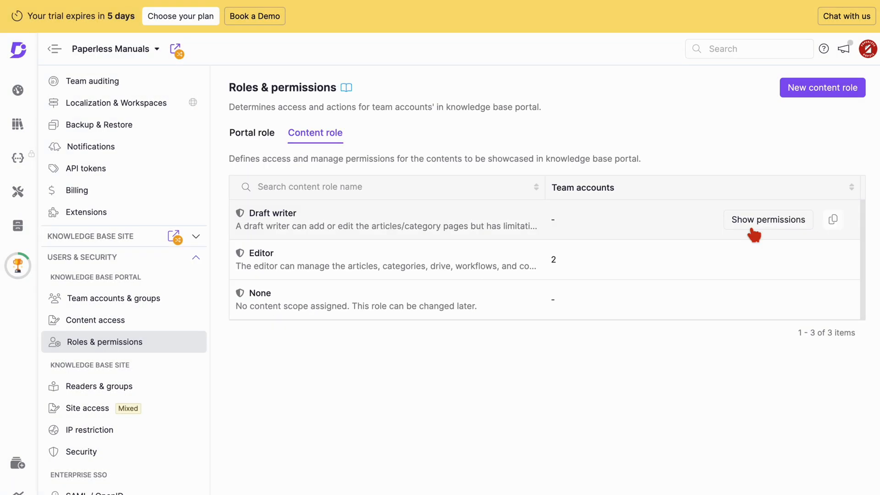
- Review the Draft writer content role's permissions by scrolling through the dialog
left_click(768, 219)
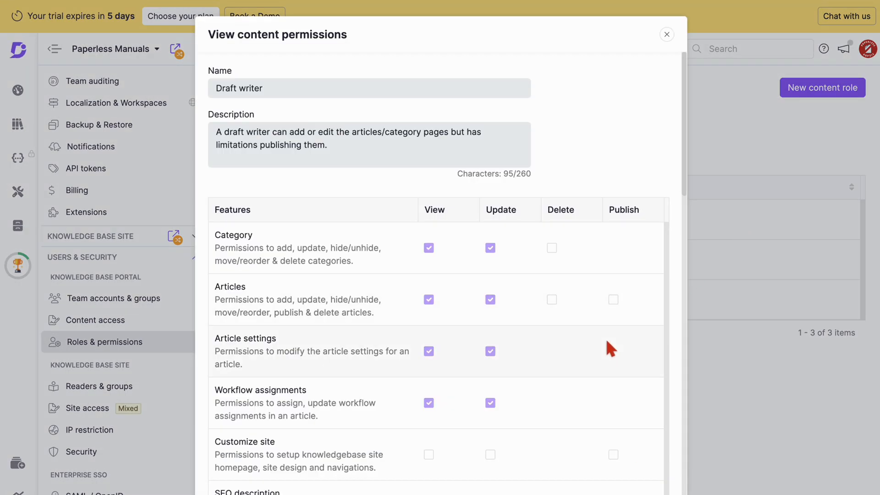
scroll("down", 3)
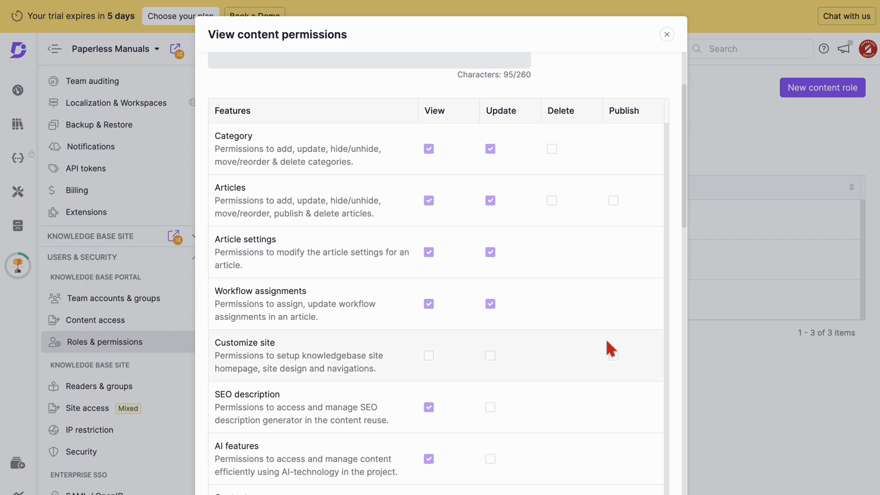
scroll("down", 3)
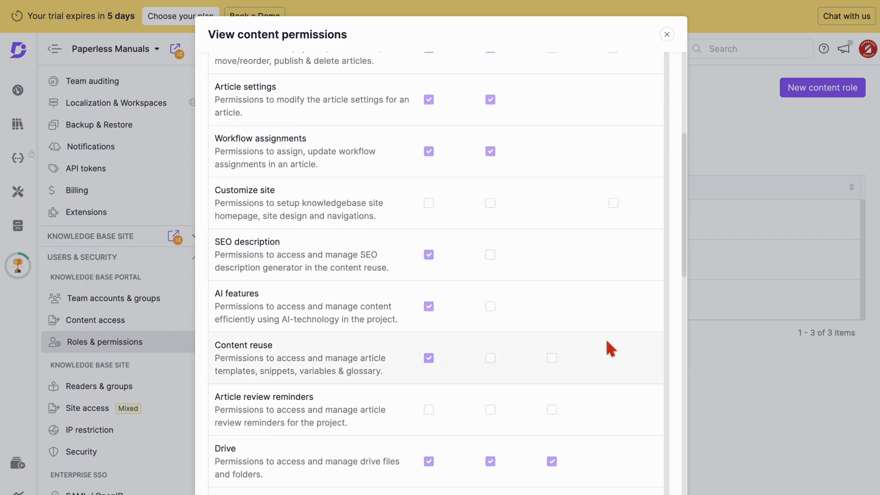
scroll("down", 3)
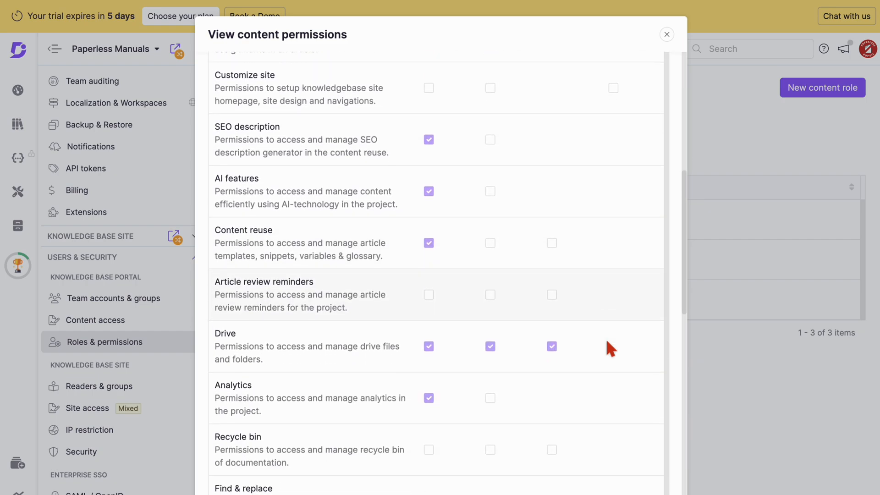
scroll("down", 3)
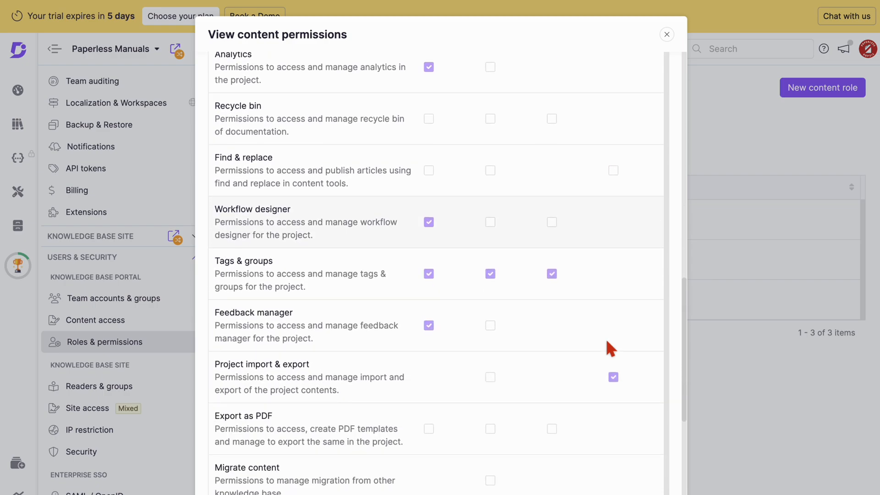
scroll("down", 3)
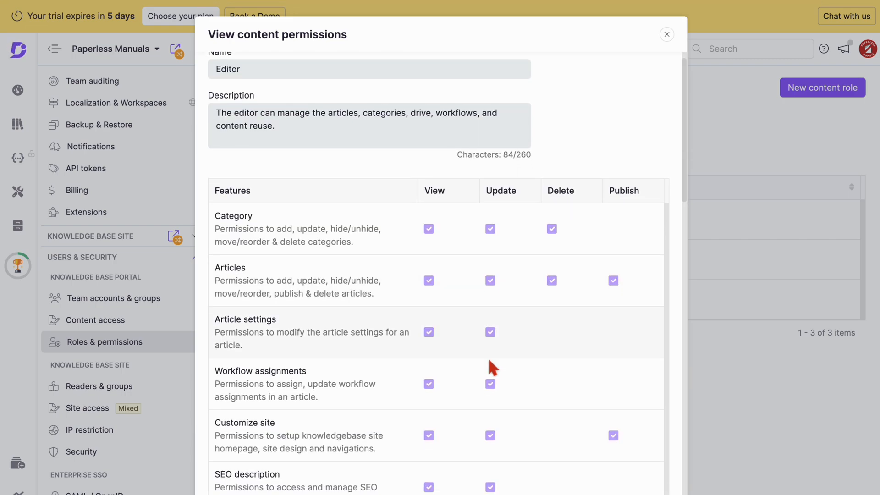
scroll("down", 3)
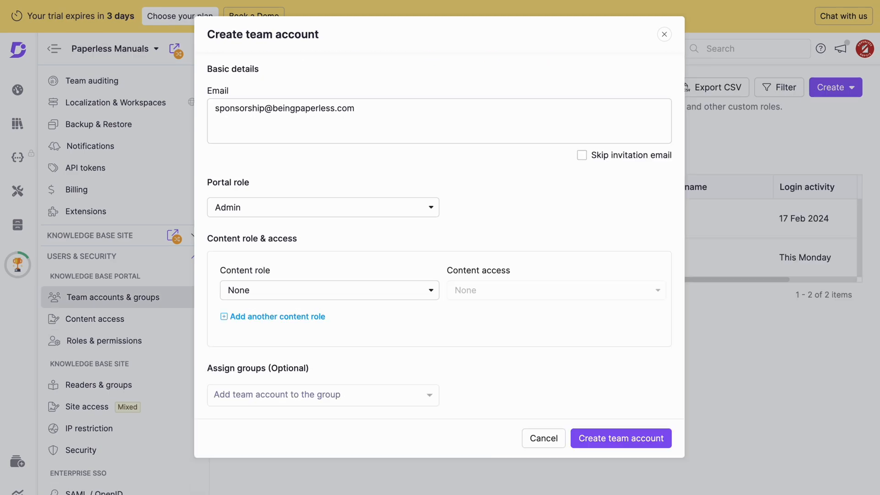
- Set the new team account's portal role to Contributor and content role to Editor
left_click(322, 207)
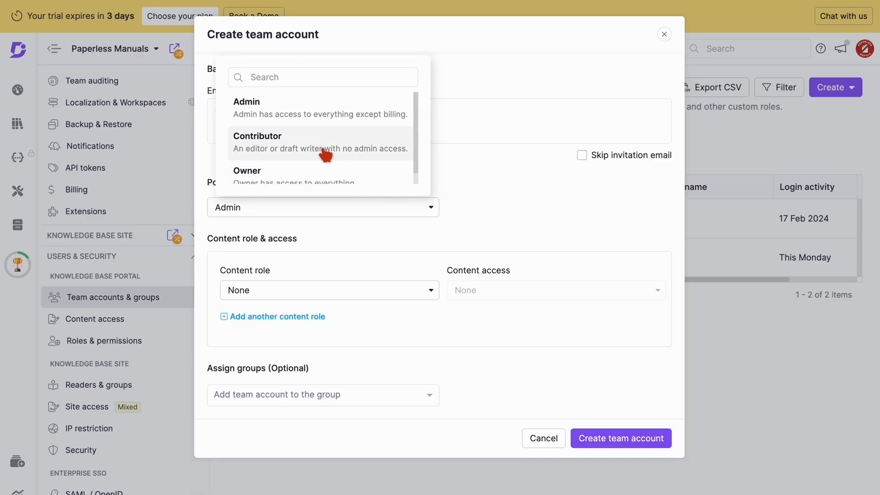
left_click(257, 141)
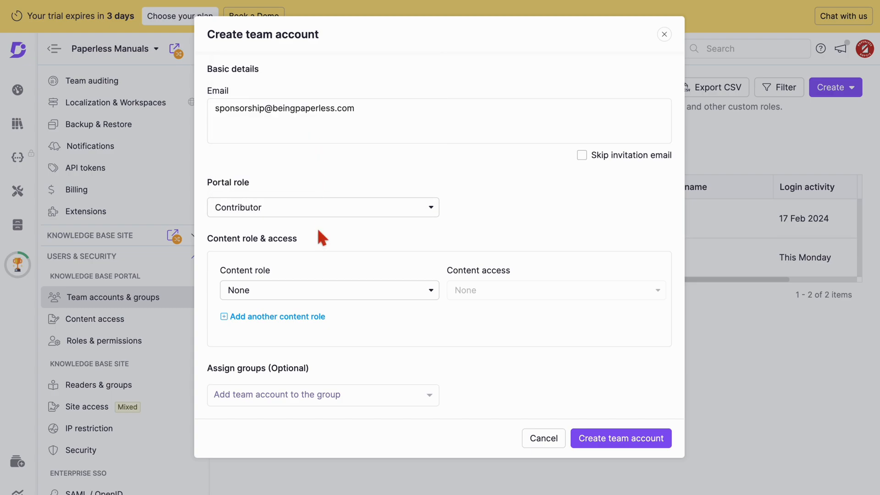
left_click(323, 207)
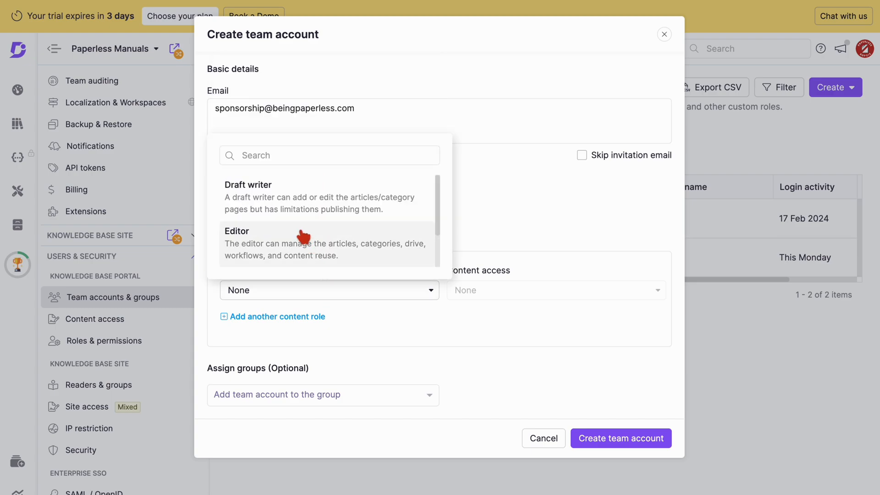
left_click(237, 230)
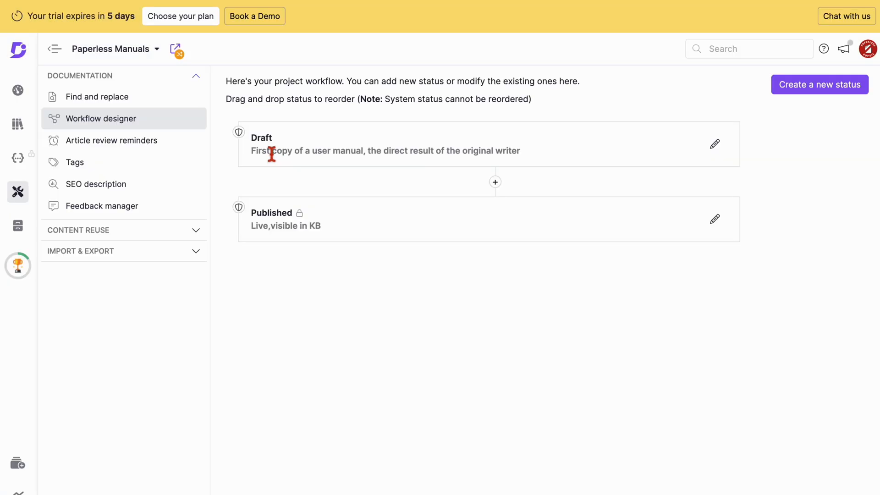
mouse_move(472, 158)
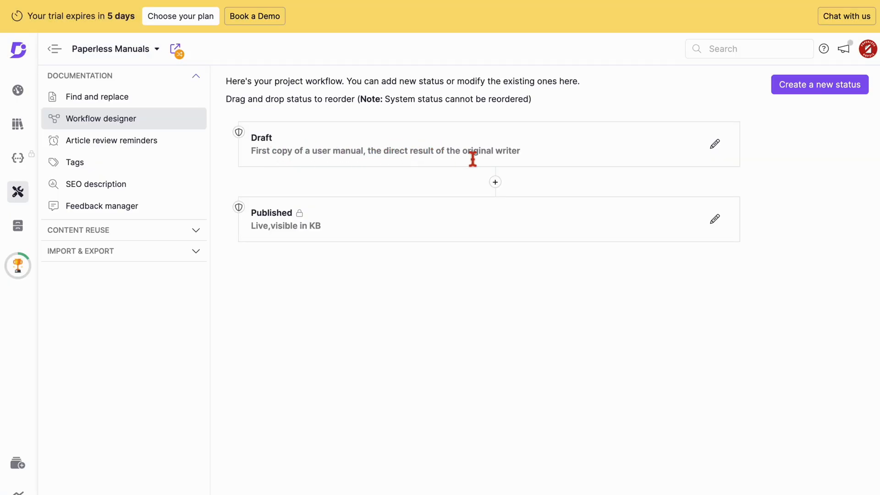
mouse_move(495, 182)
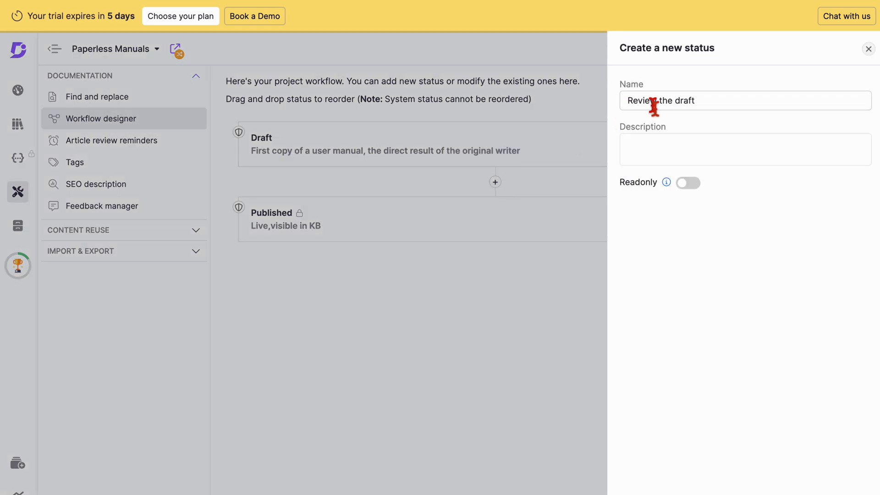
- Describe the status as 'First check for factual accuracy and basic grammar'
type("First check for factual accuracy")
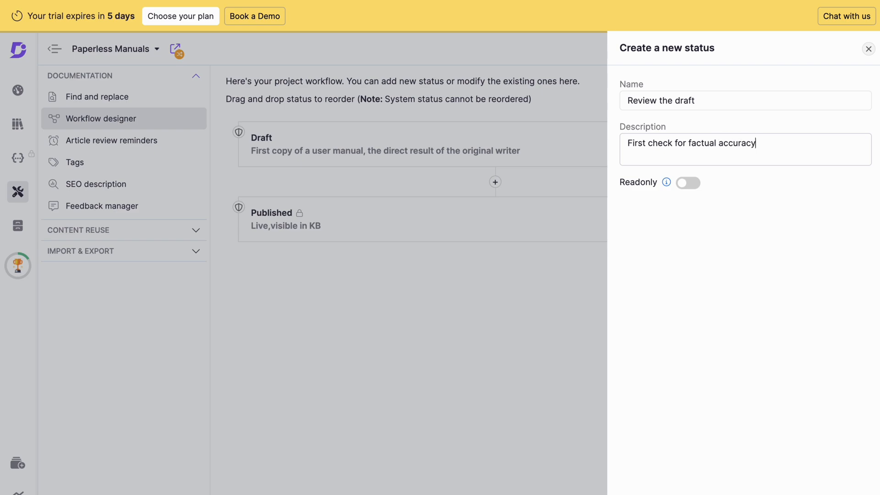
type("and basic grammar")
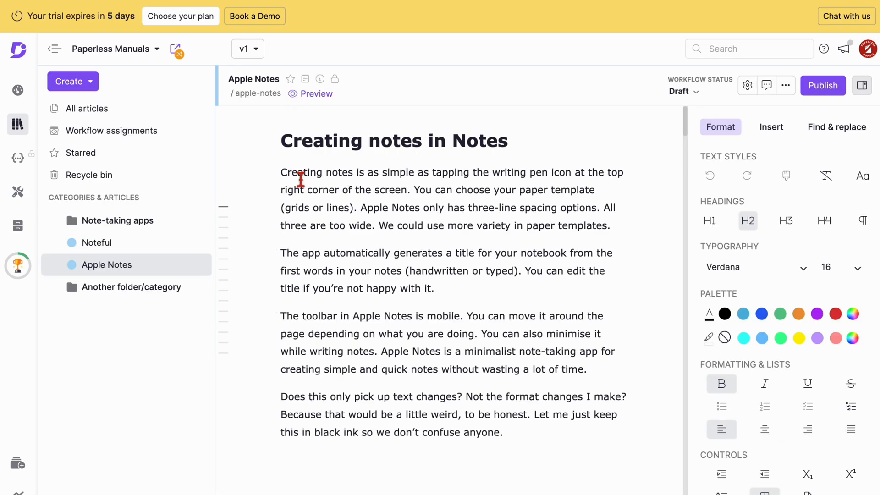
- Save the Review for YouTube status and assign a team member to Apple Notes' Draft stage
left_click(863, 86)
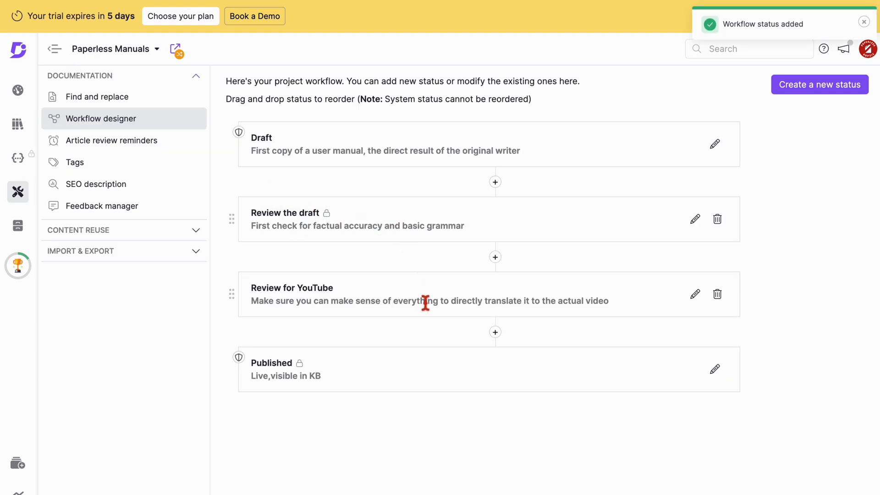
mouse_move(457, 373)
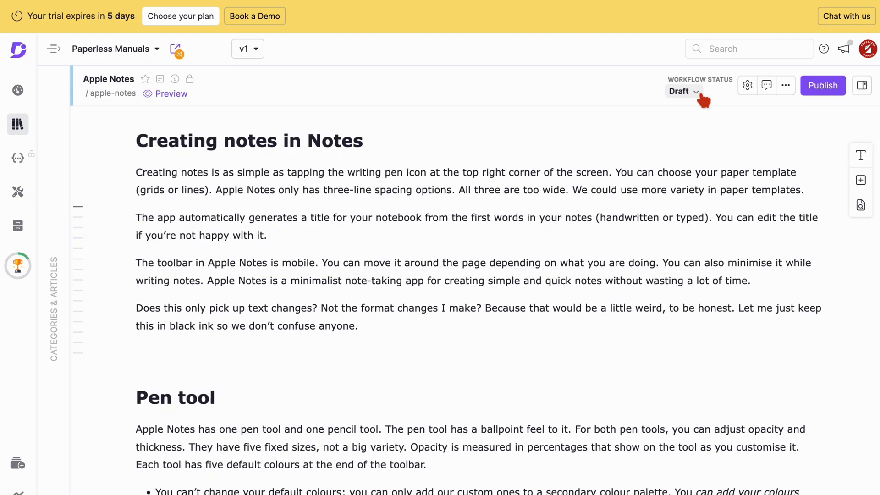
left_click(683, 92)
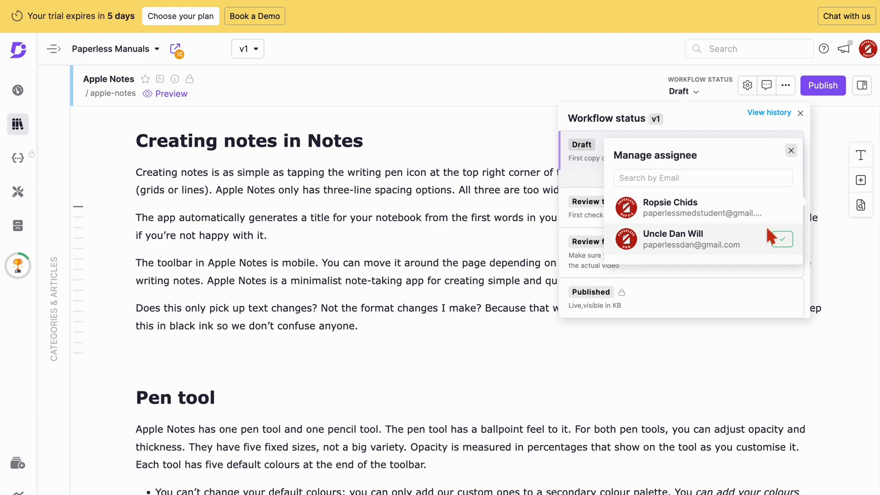
left_click(780, 239)
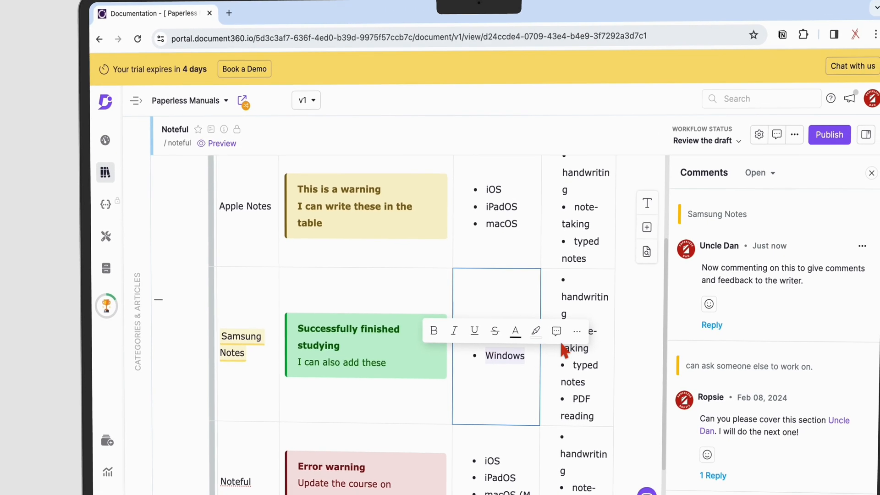
- Select the commented Windows cell in the Samsung Notes row and scroll its comments
left_click(556, 331)
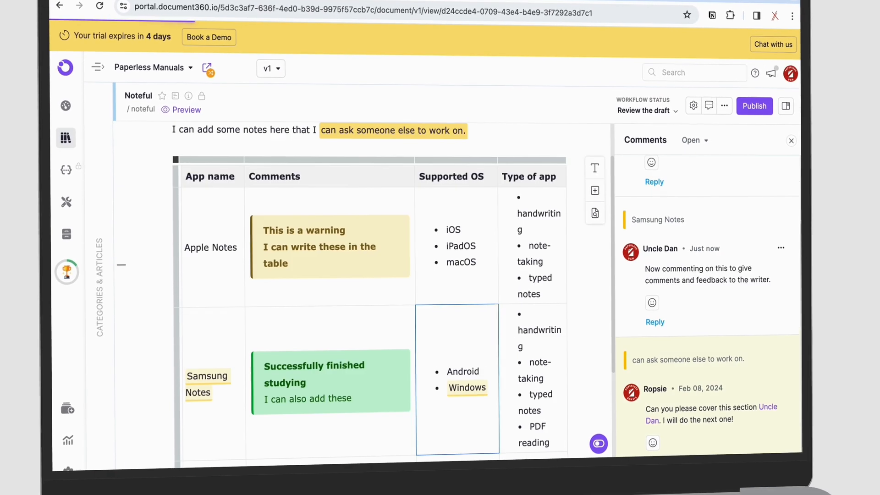
scroll("down", 3)
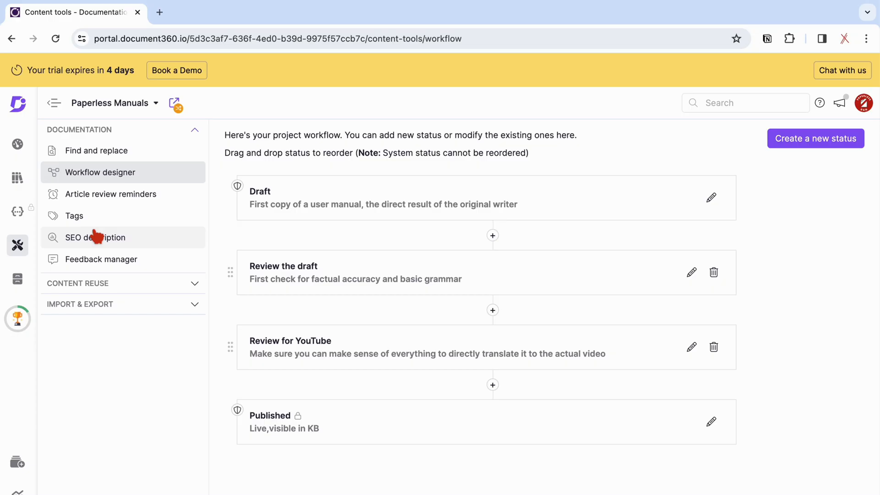
mouse_move(98, 151)
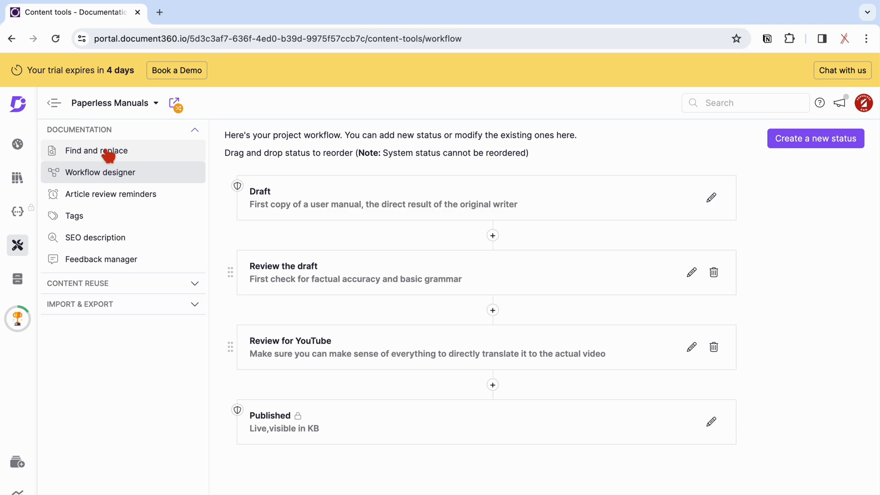
- Launch Find and replace from the Documentation sidebar
left_click(97, 150)
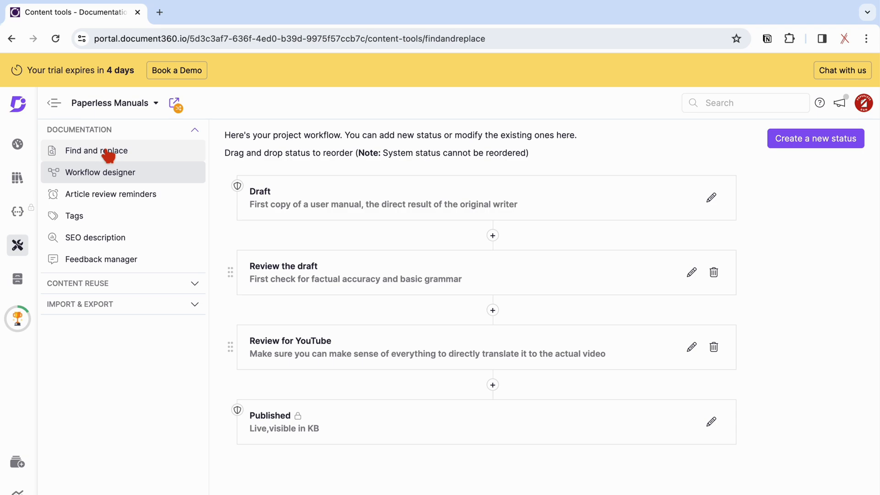
left_click(96, 150)
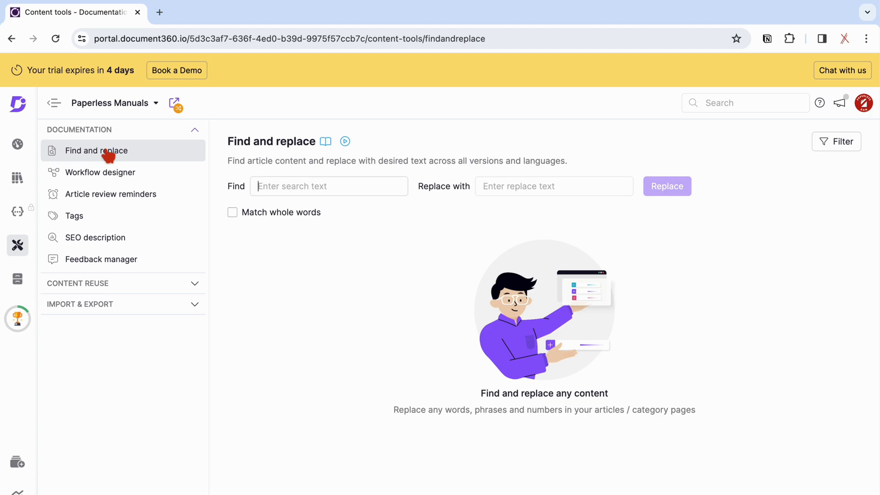
- Search articles for 'and' and select Apple Notes v1 to preview its matches
type("an")
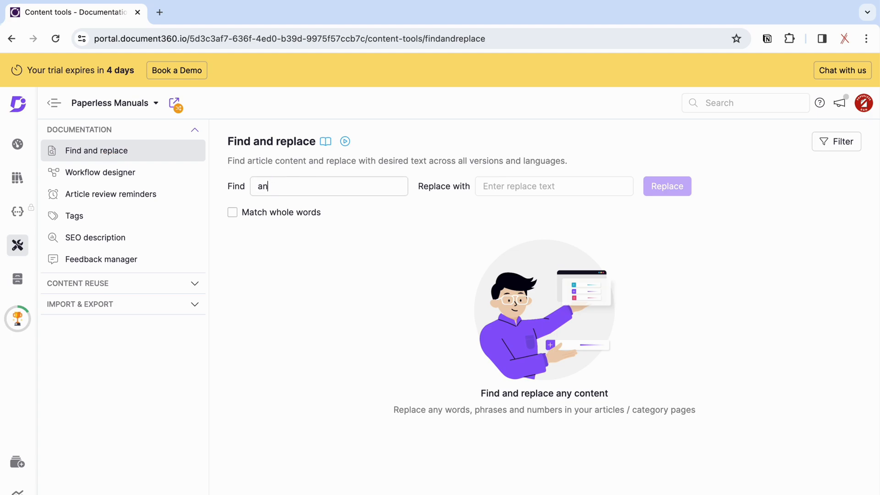
type("d")
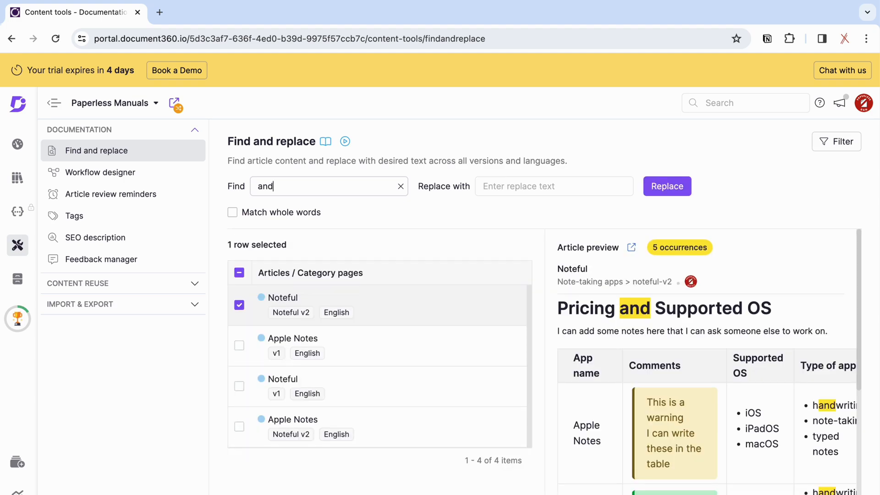
mouse_move(328, 382)
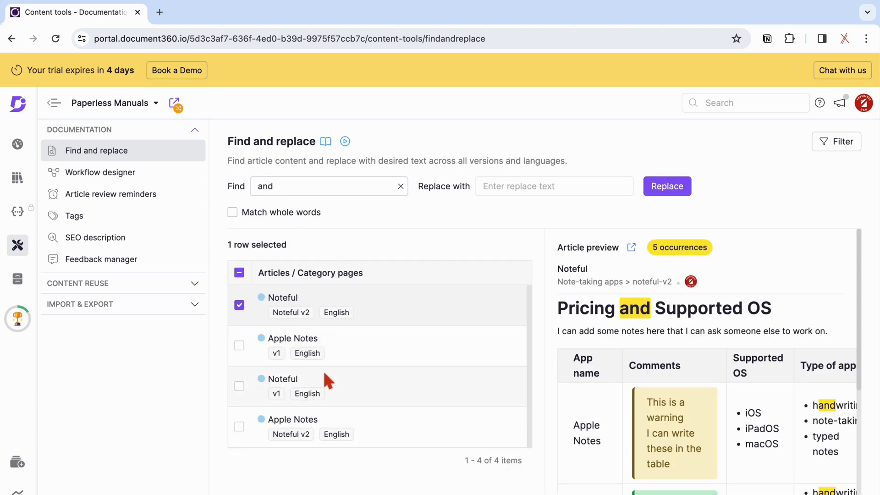
mouse_move(349, 410)
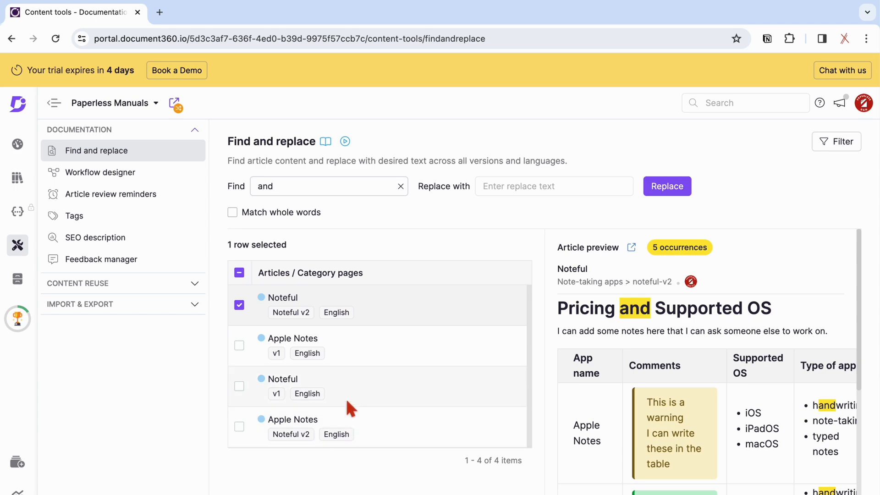
mouse_move(358, 305)
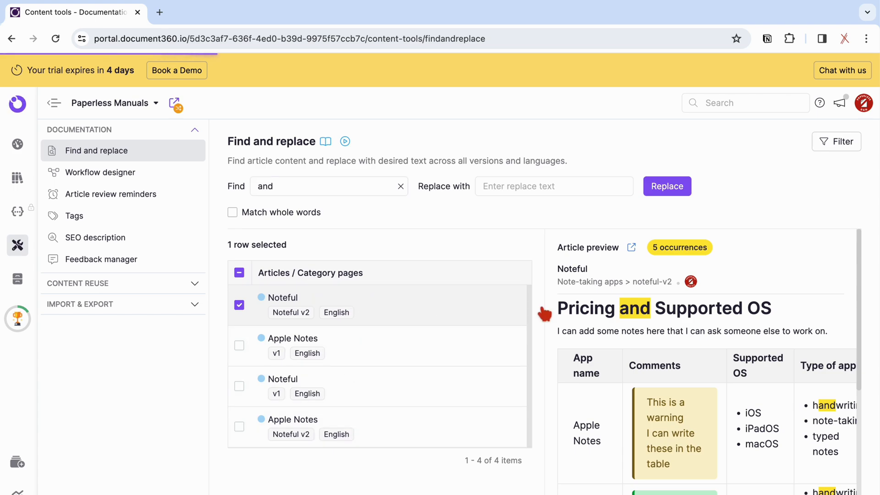
scroll("down", 3)
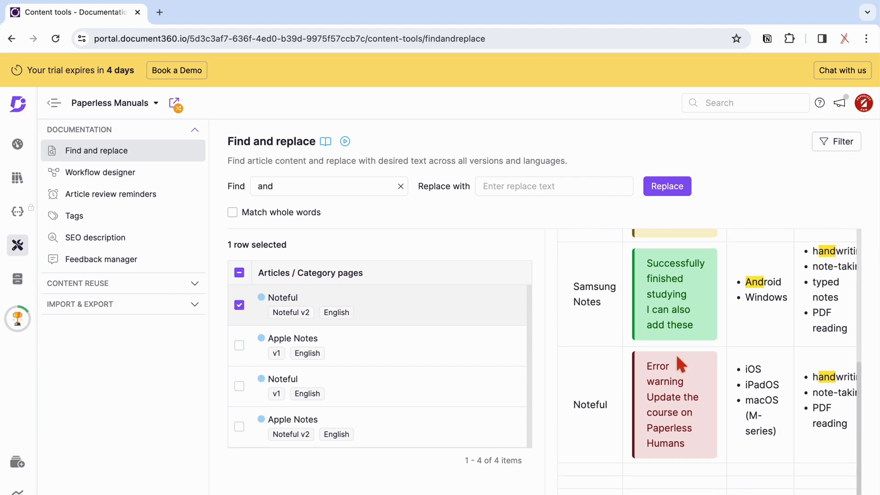
left_click(239, 345)
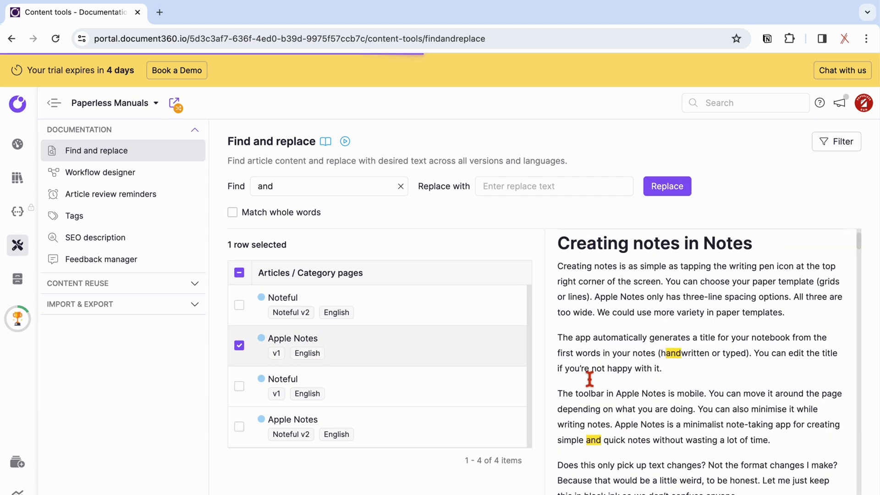
scroll("down", 3)
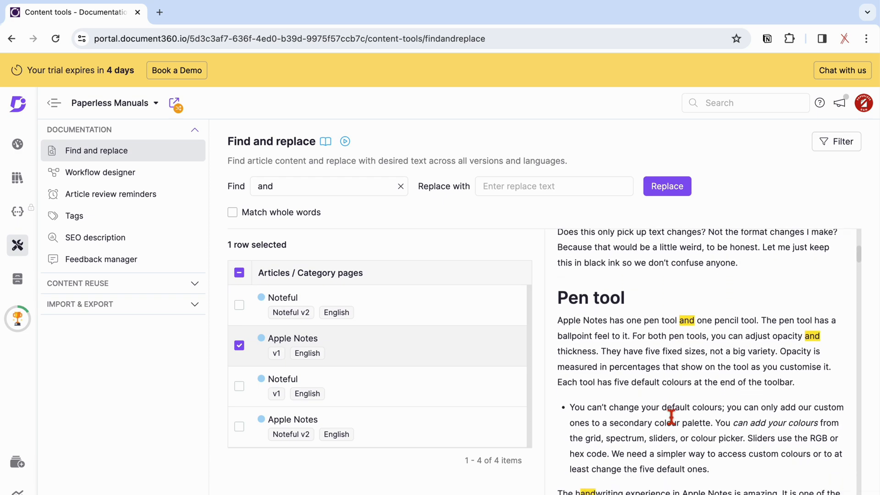
scroll("up", 3)
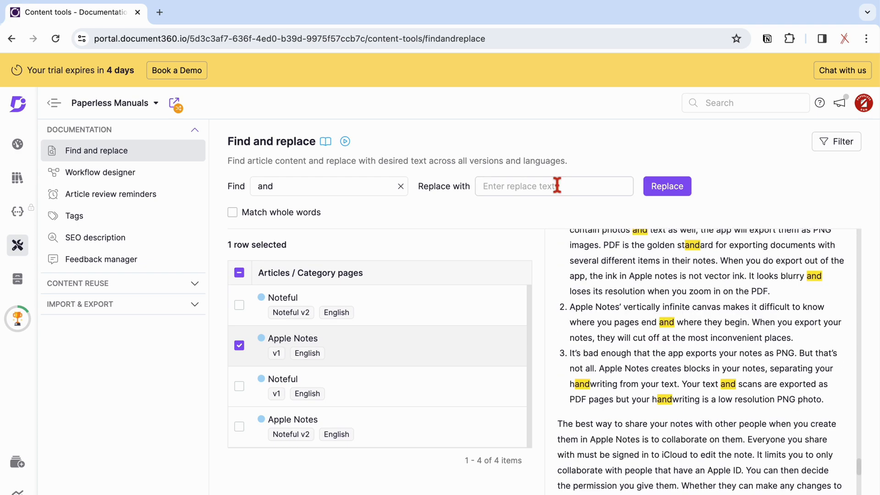
- Replace every 'and' with 'end' in the Apple Notes v1 article, saved as a draft
type("end")
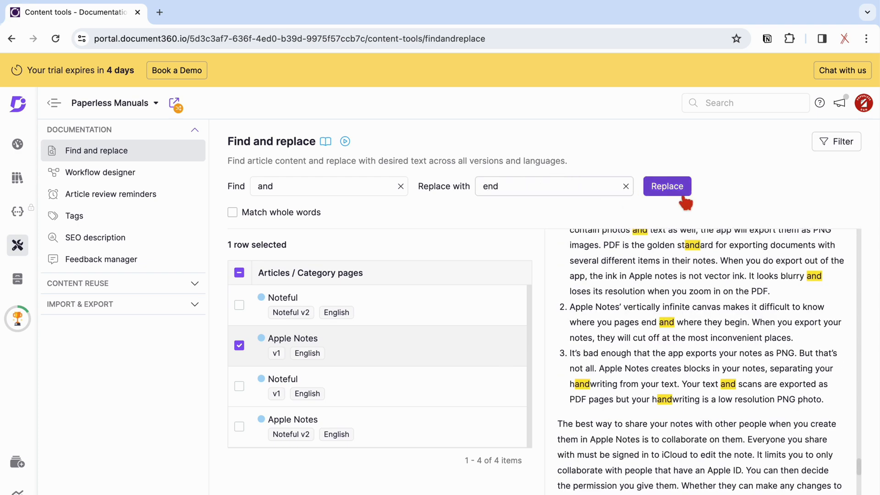
left_click(667, 186)
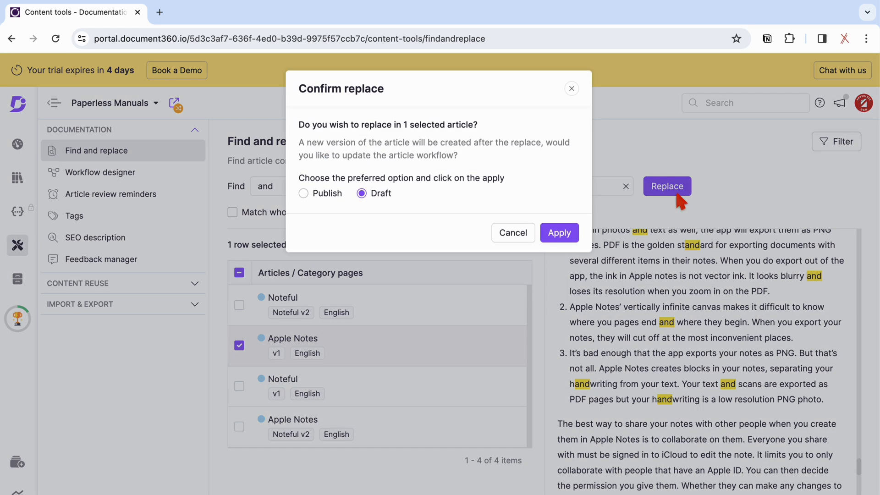
mouse_move(362, 209)
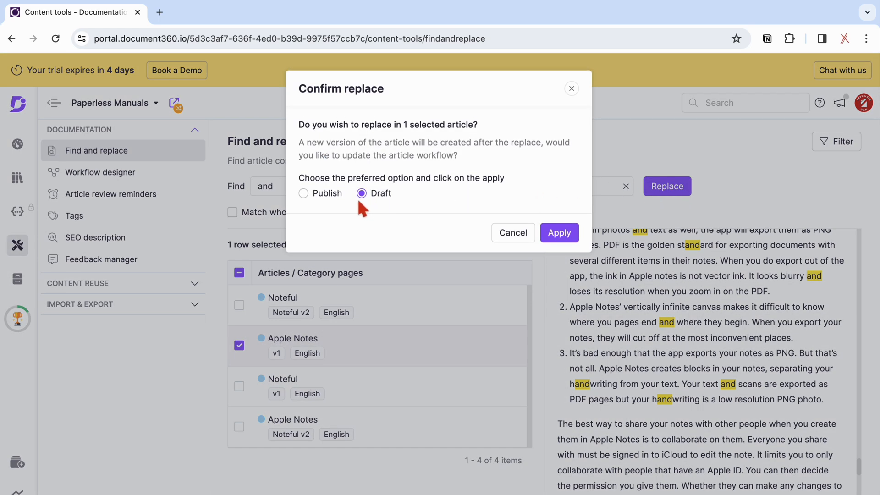
mouse_move(321, 212)
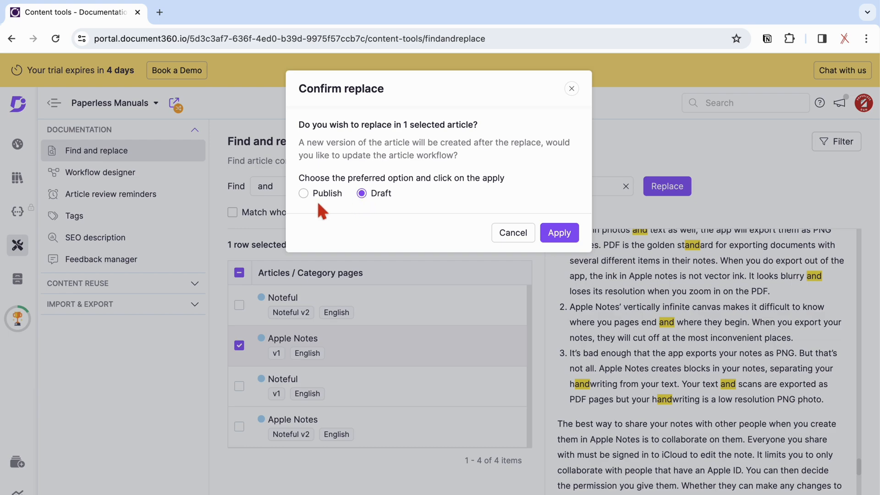
mouse_move(559, 233)
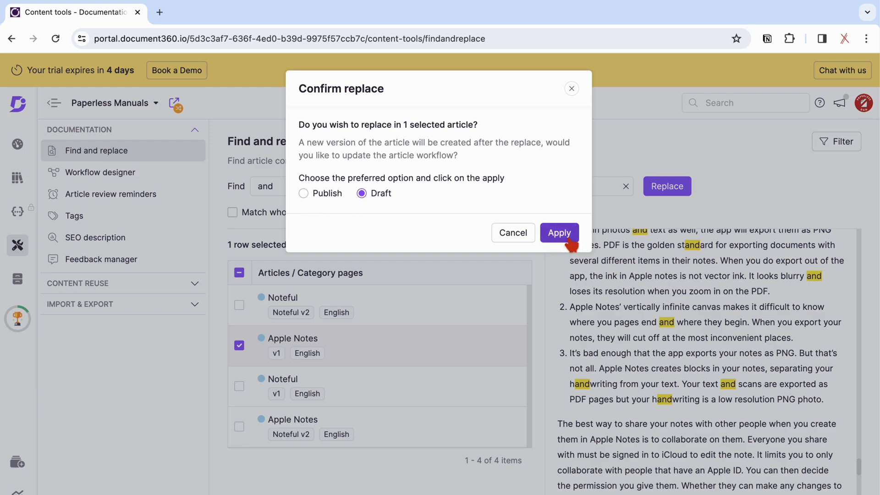
left_click(560, 232)
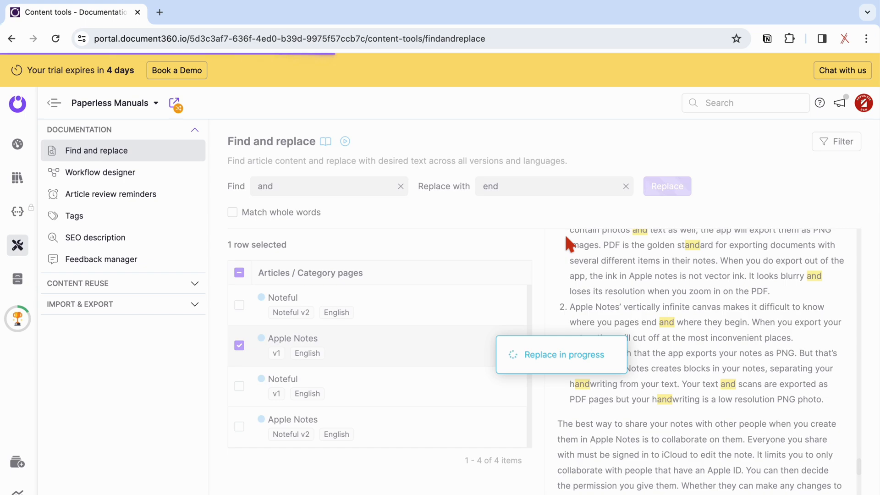
left_click(666, 186)
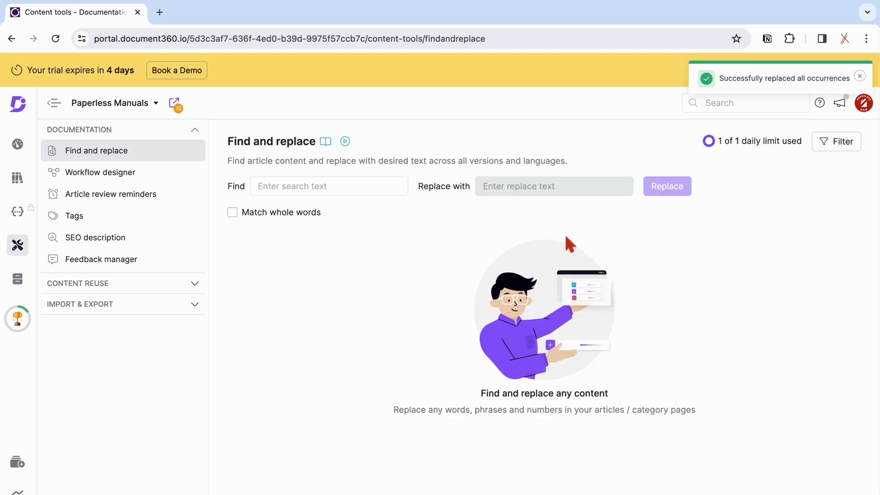
- Search for 'end' and scroll the Apple Notes preview showing 82 occurrences
type("end")
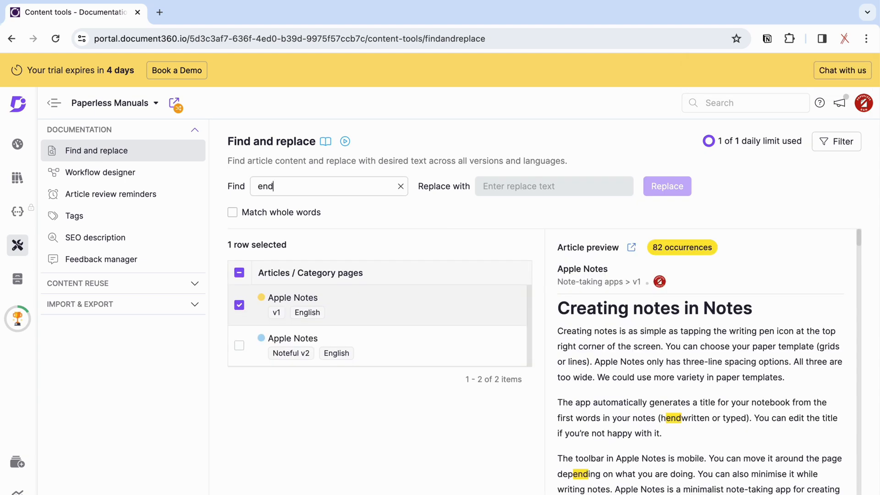
scroll("down", 3)
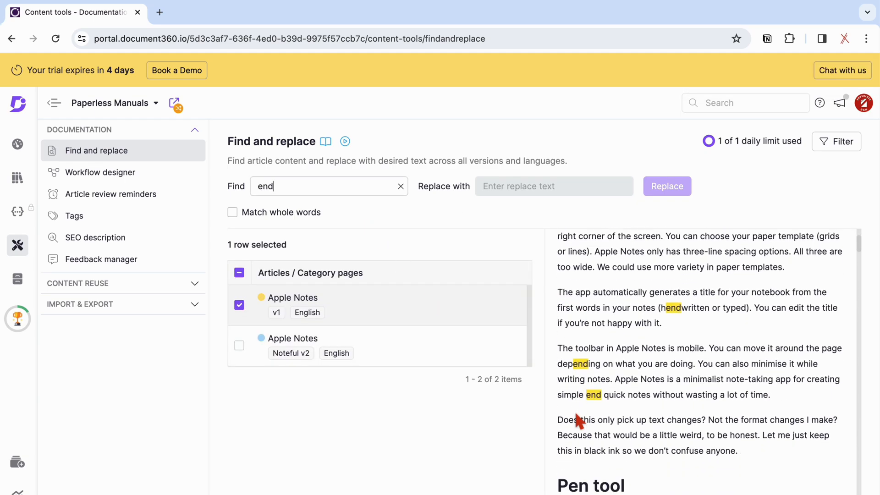
scroll("down", 3)
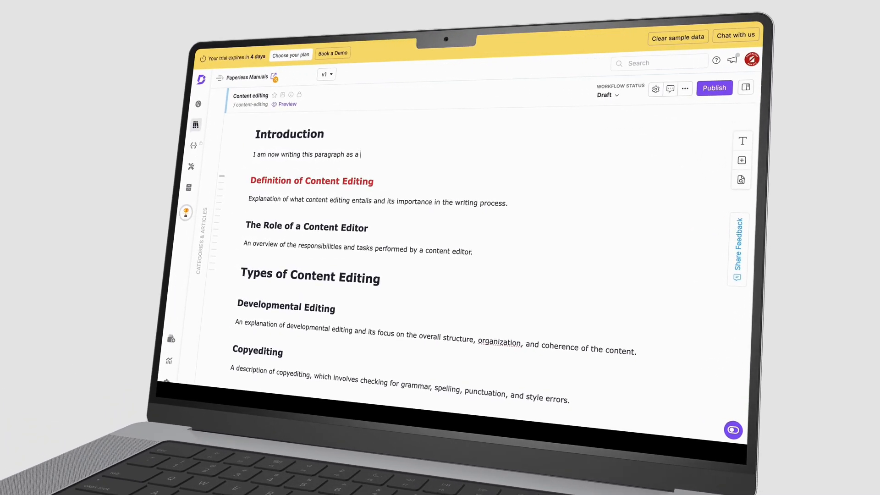
- Type 'sample for a paragraph in Docu' under Introduction, then open the Noteful article
type("sample for a paragraph in Docu")
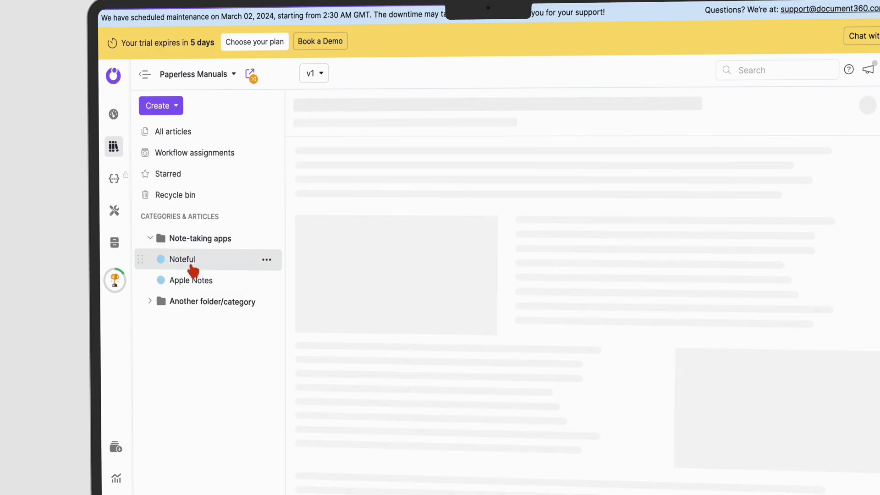
left_click(182, 259)
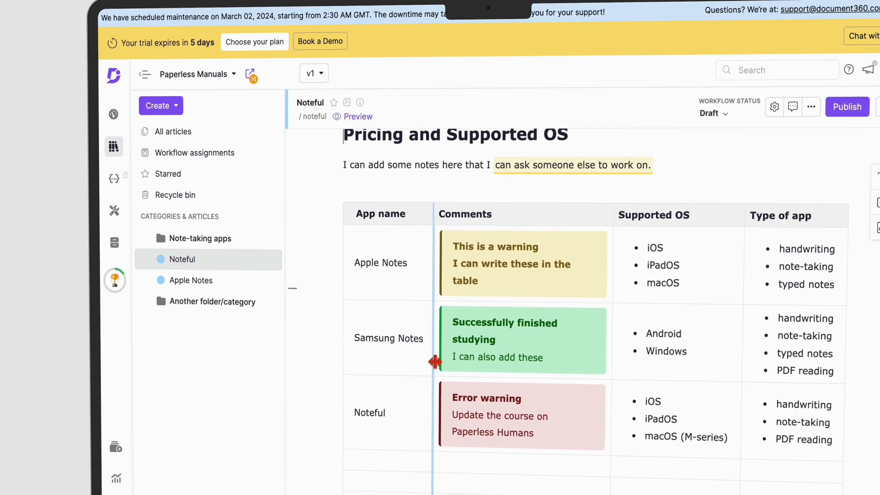